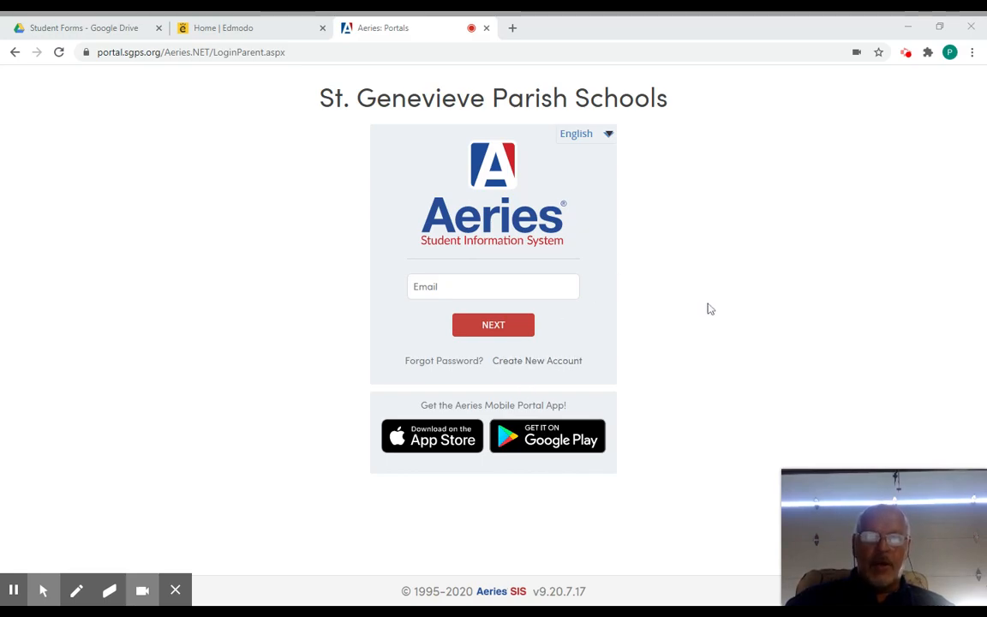
mouse_move(716, 306)
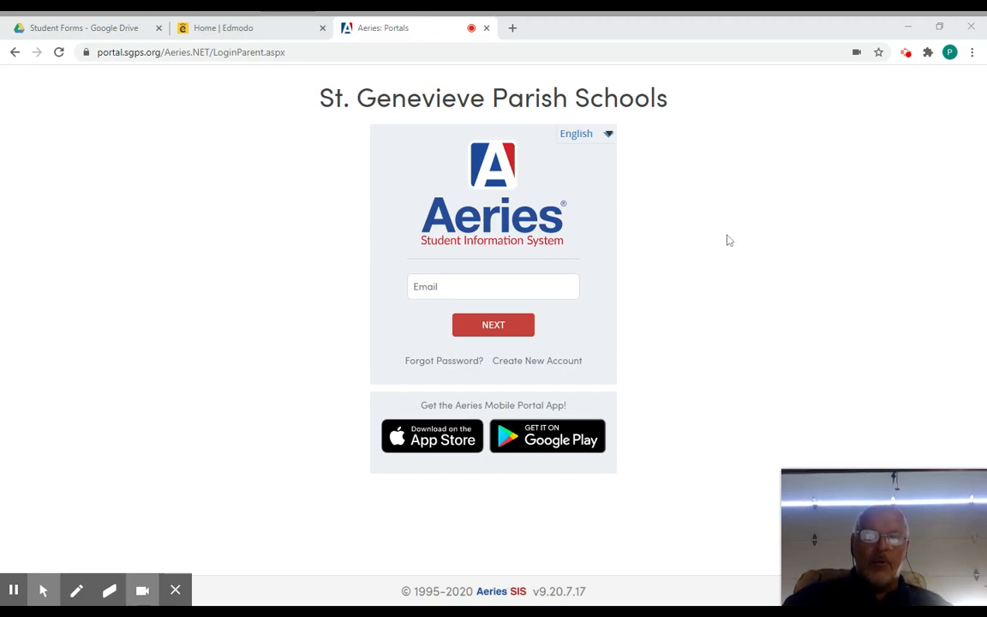
mouse_move(740, 235)
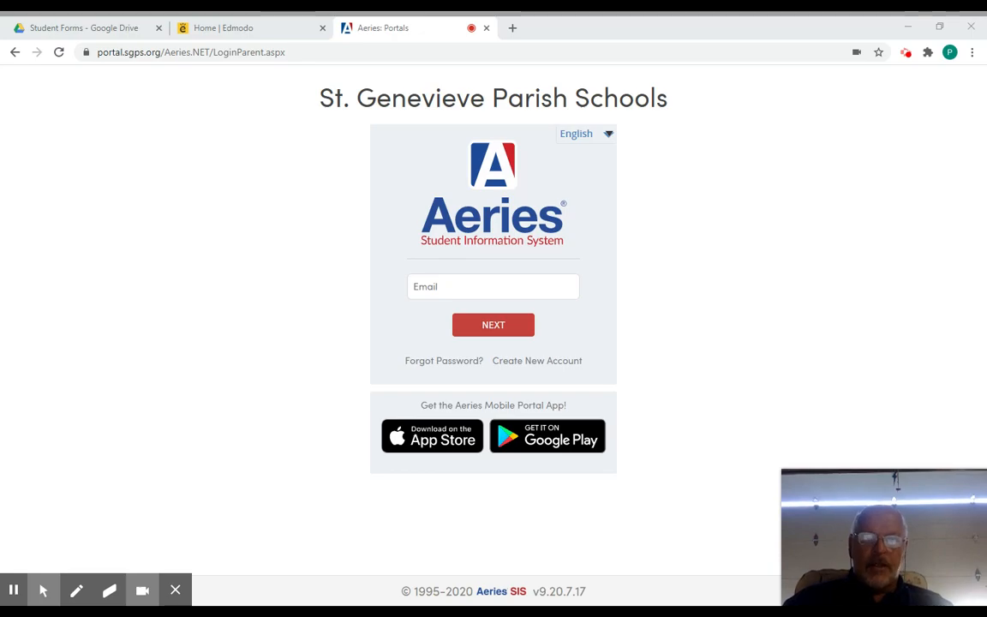
mouse_move(603, 223)
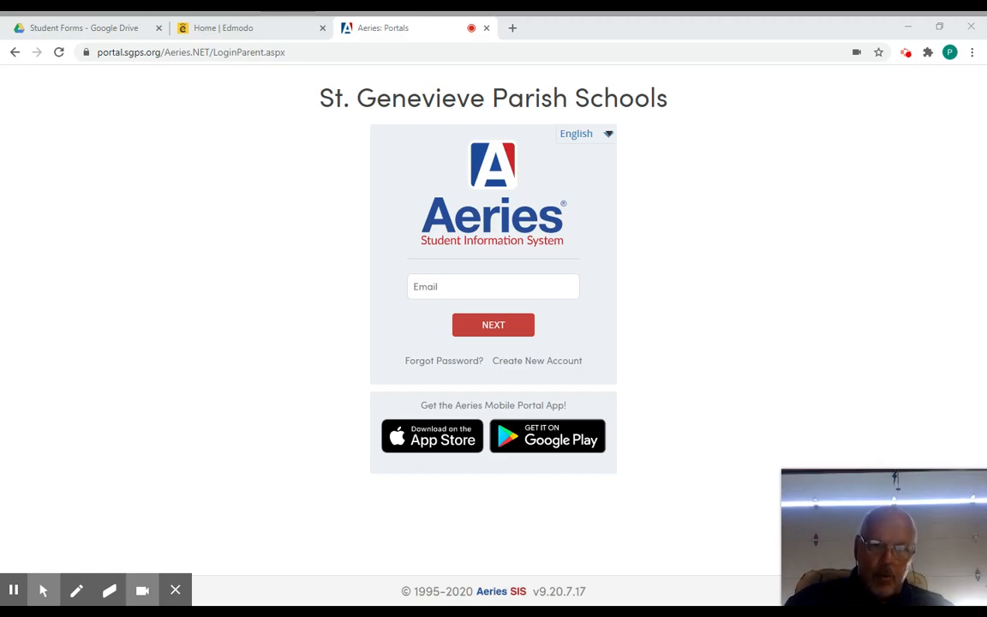
mouse_move(549, 275)
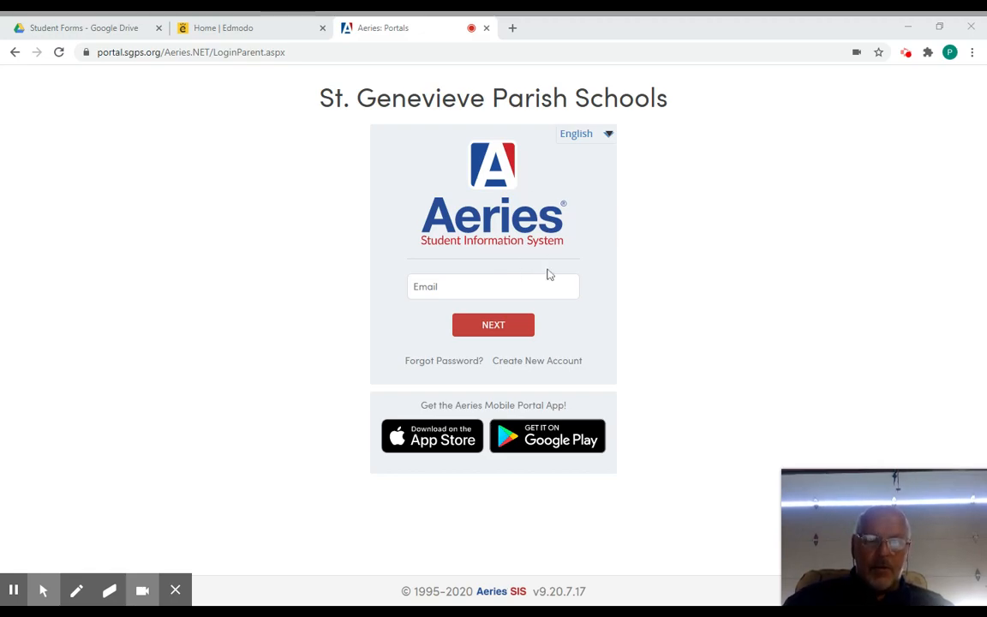
mouse_move(187, 150)
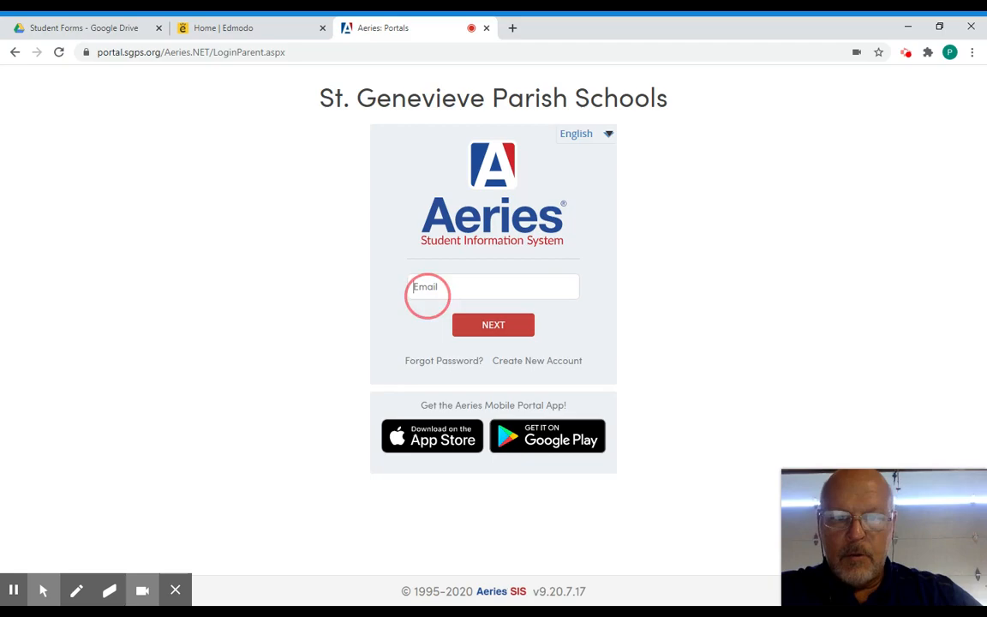
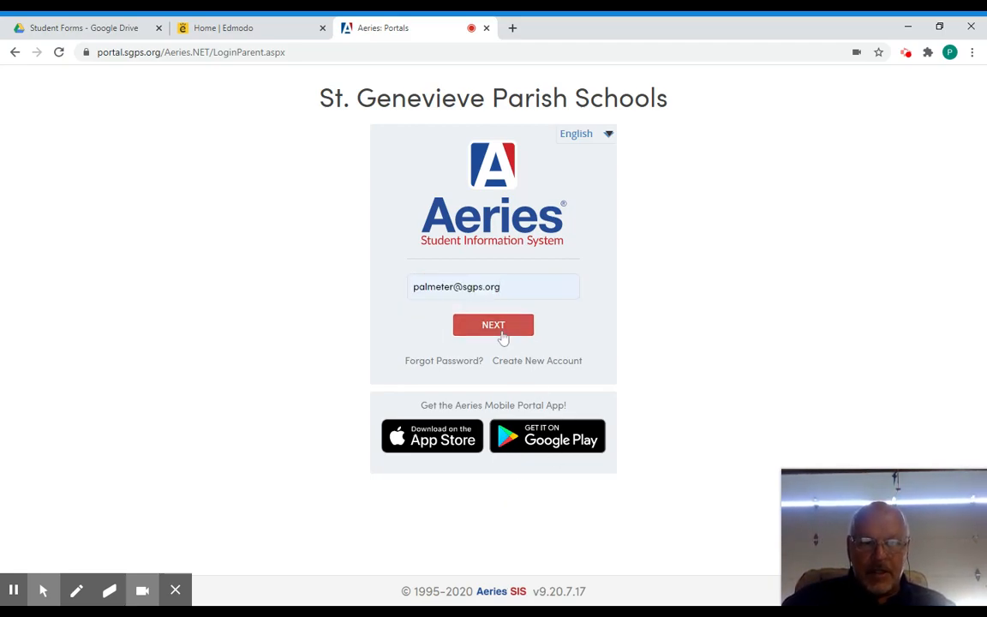
mouse_move(443, 371)
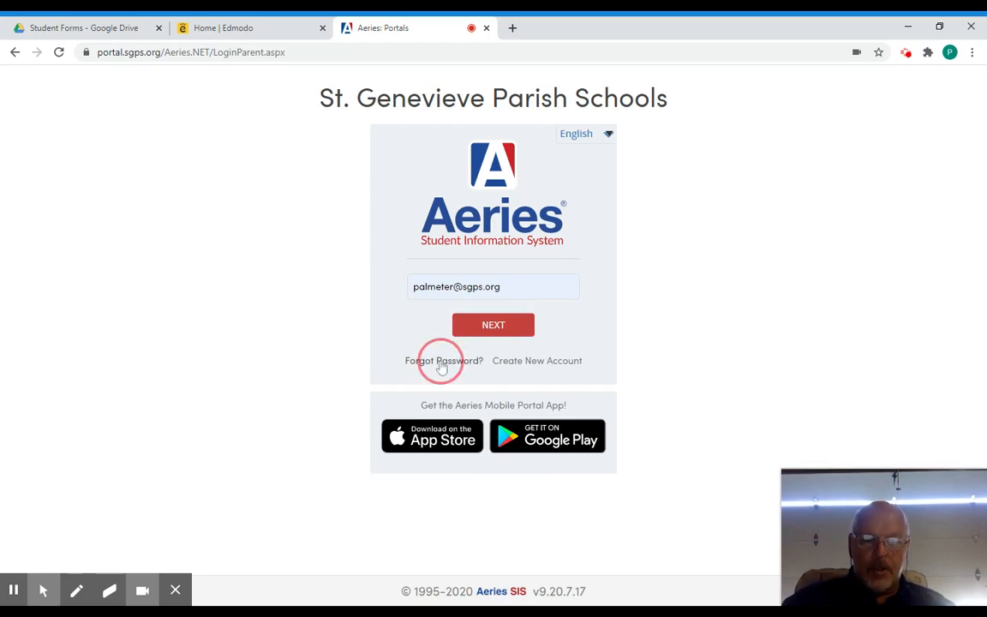
left_click(444, 360)
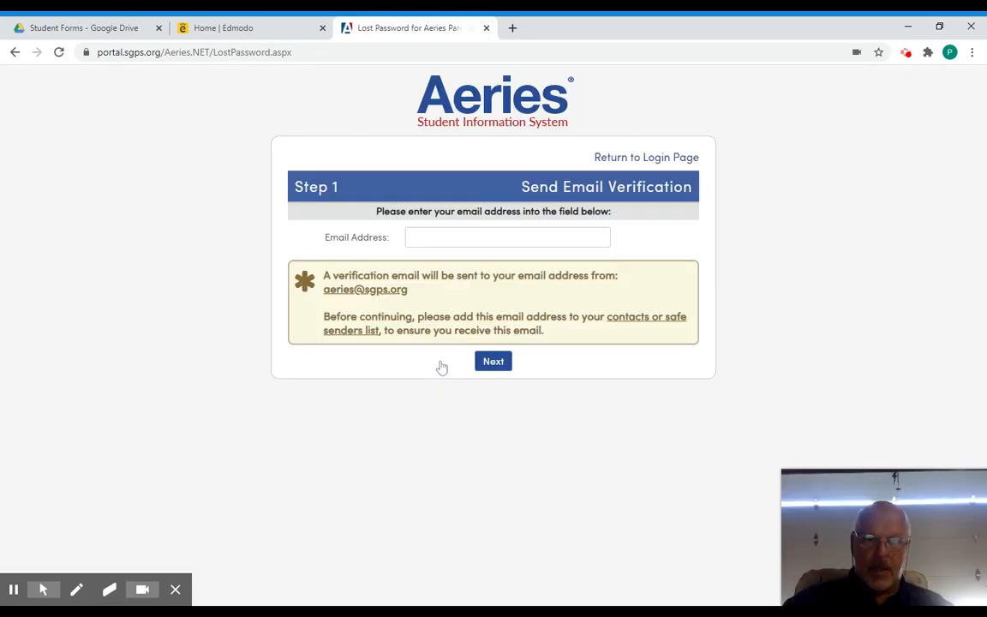
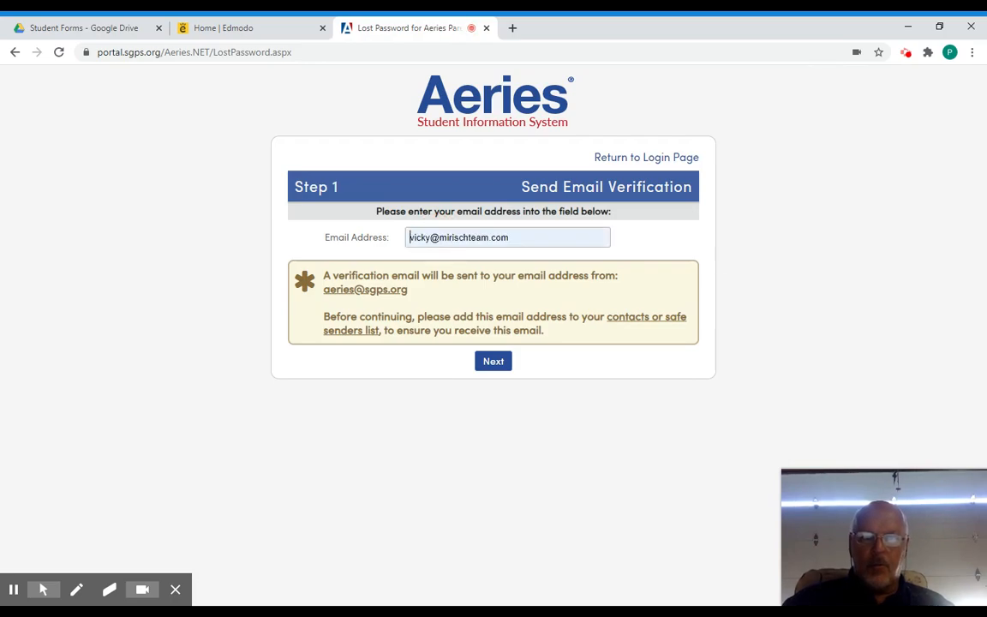
left_click(507, 238)
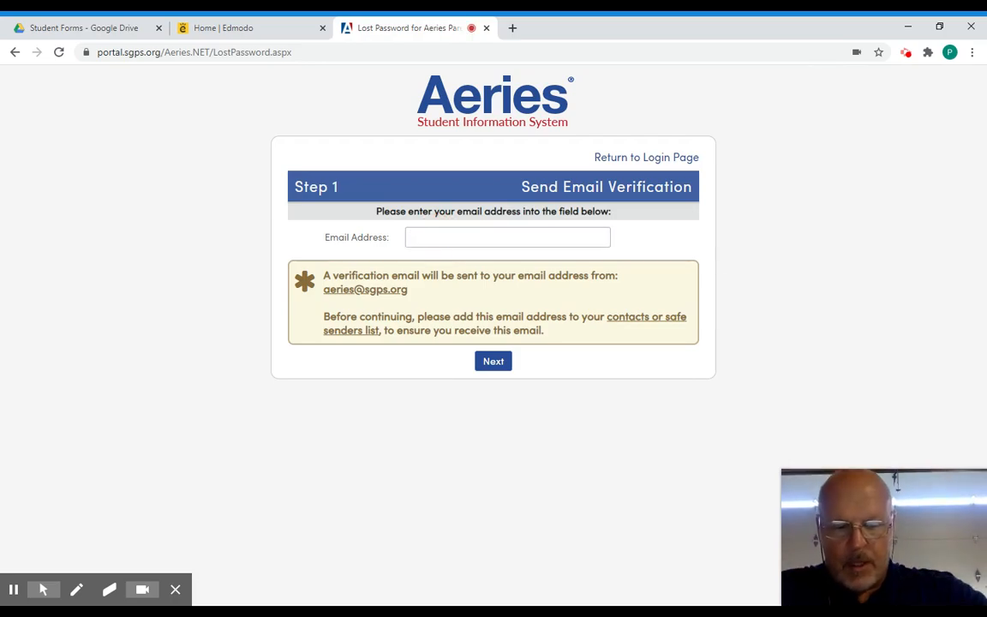
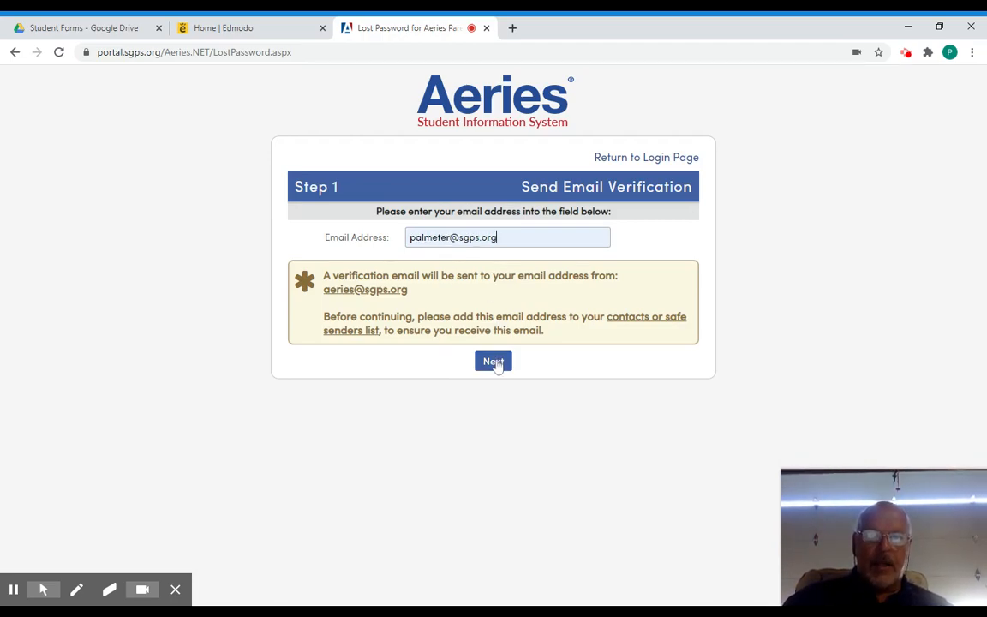
left_click(493, 361)
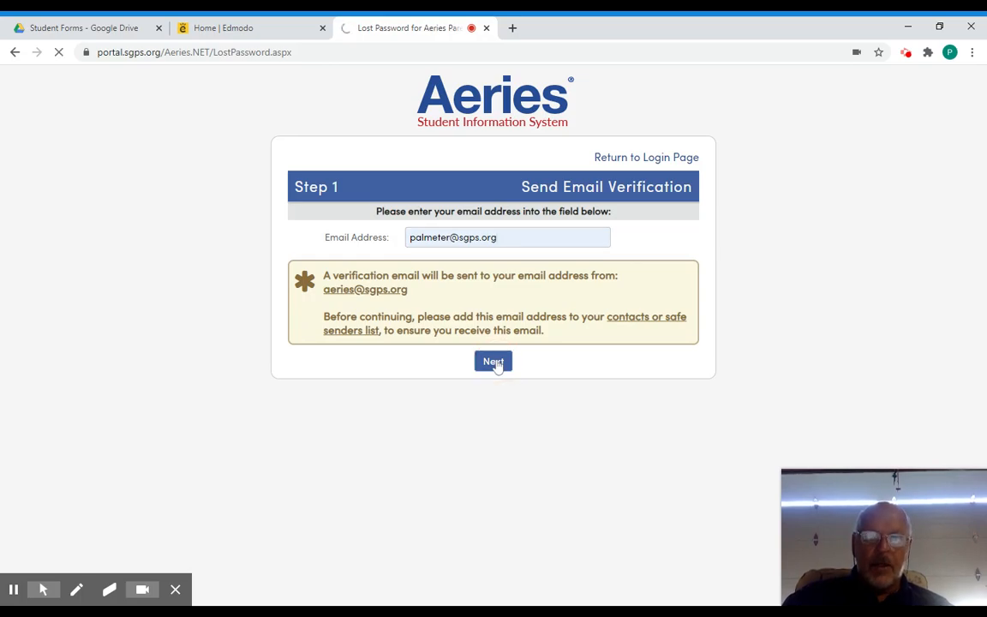
- Resubmit the email request and wait for the Step 2 Email Verification page
left_click(493, 361)
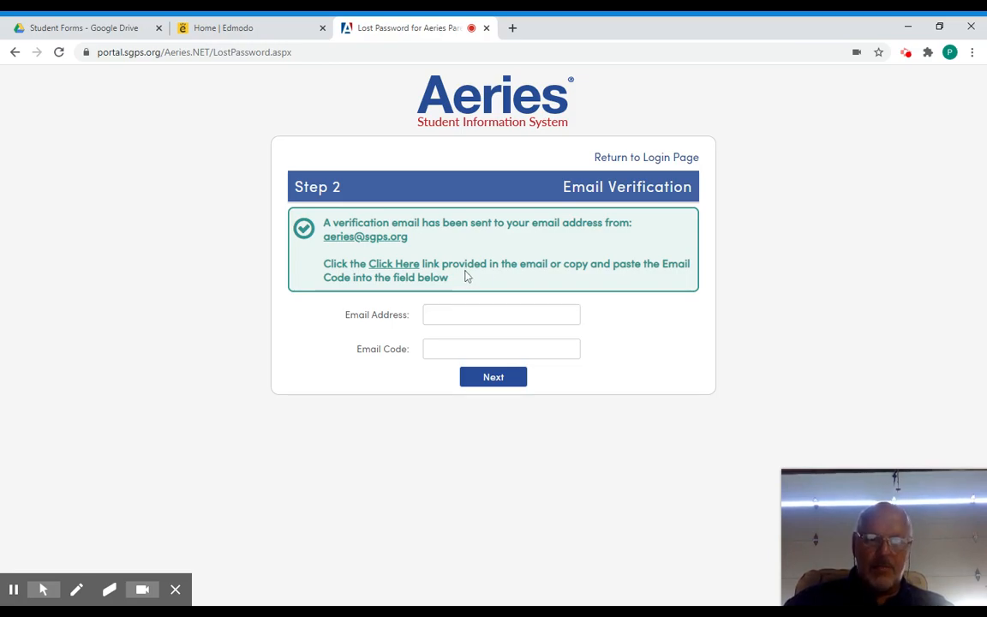
mouse_move(476, 295)
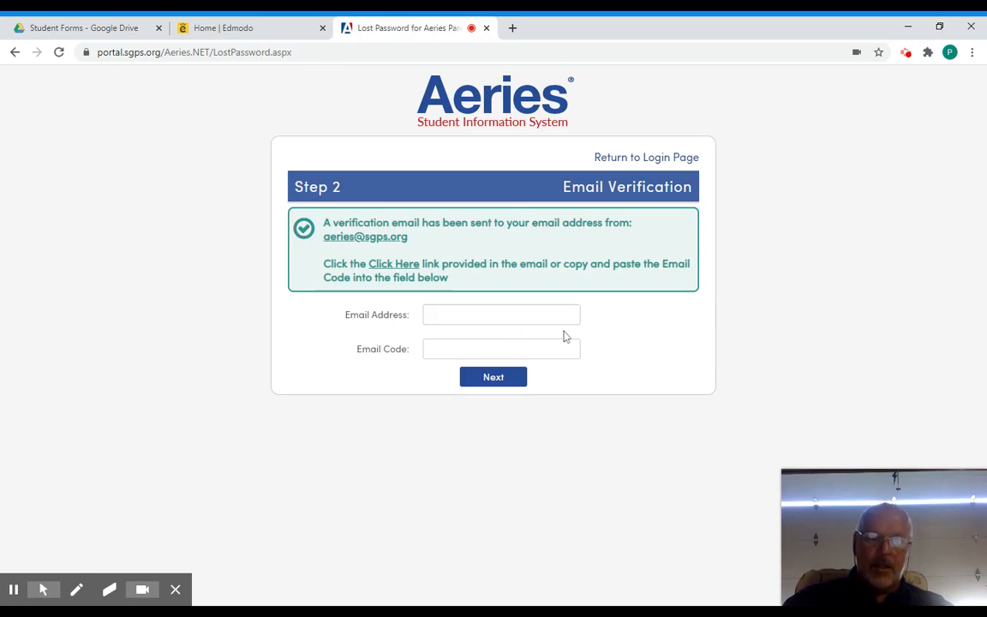
left_click(500, 348)
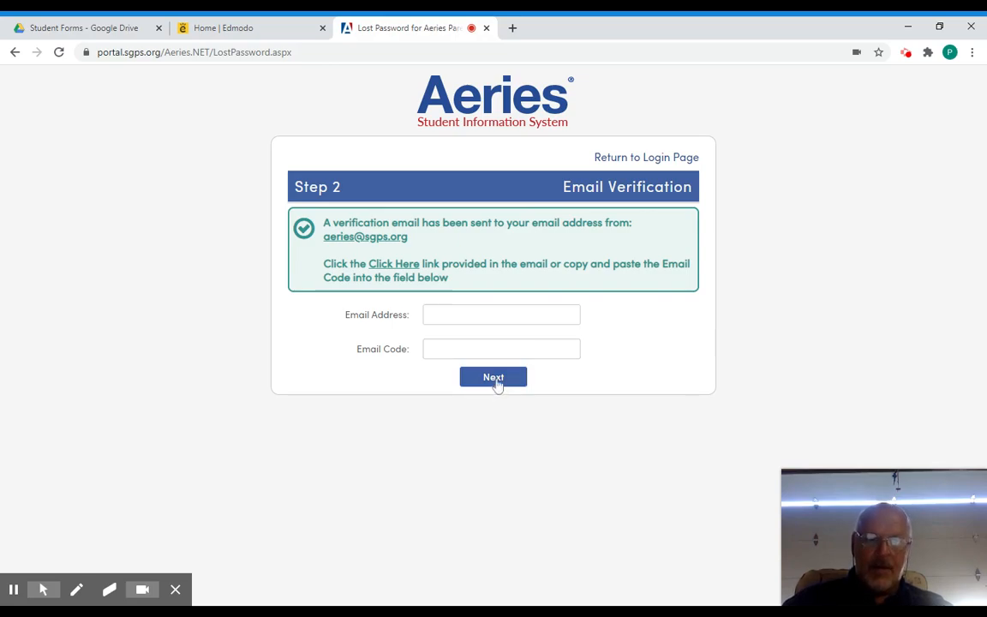
mouse_move(397, 563)
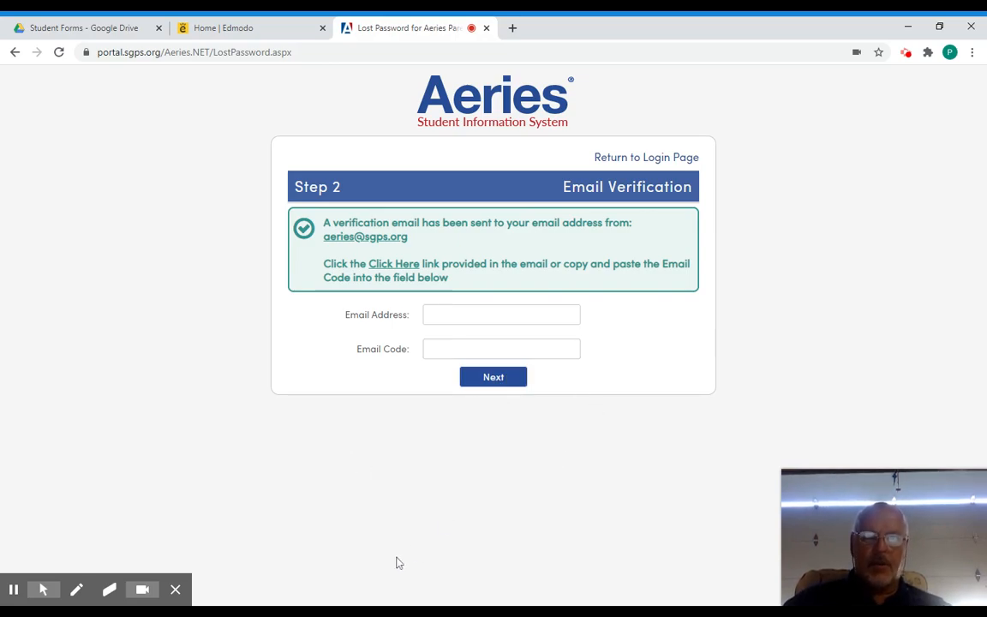
mouse_move(409, 409)
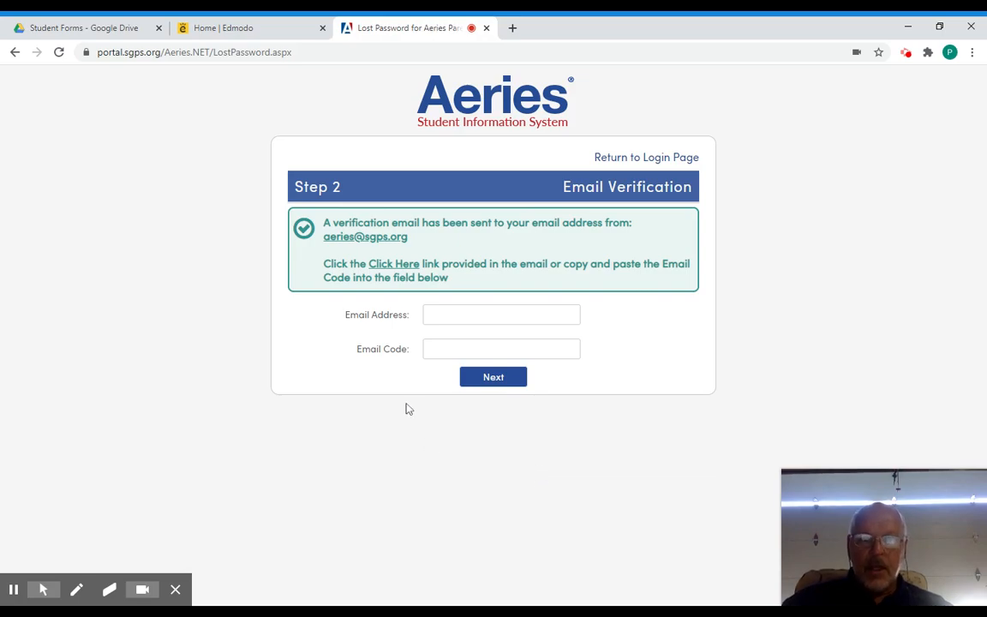
mouse_move(360, 454)
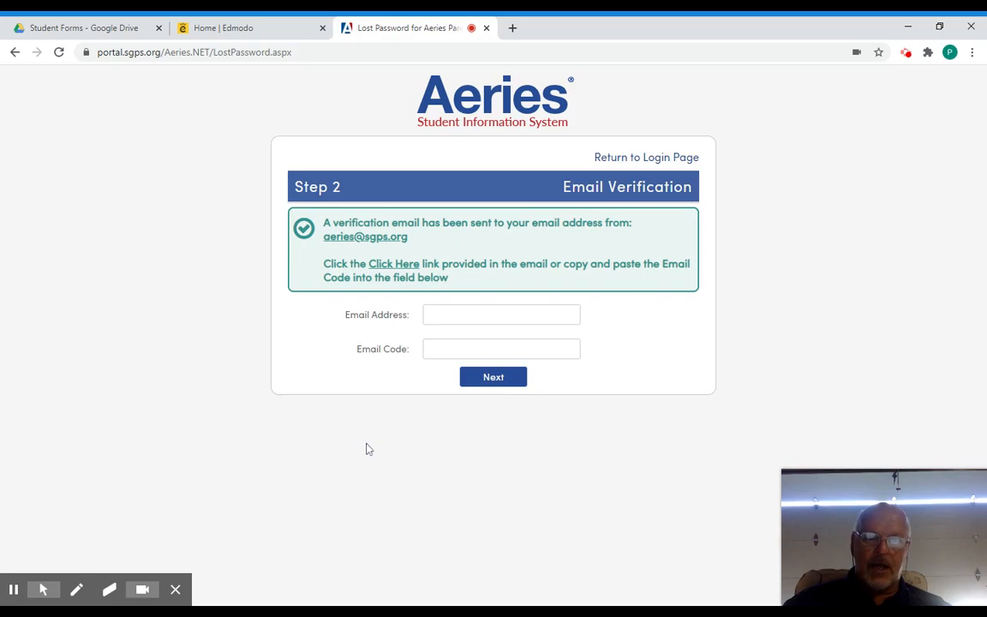
mouse_move(358, 448)
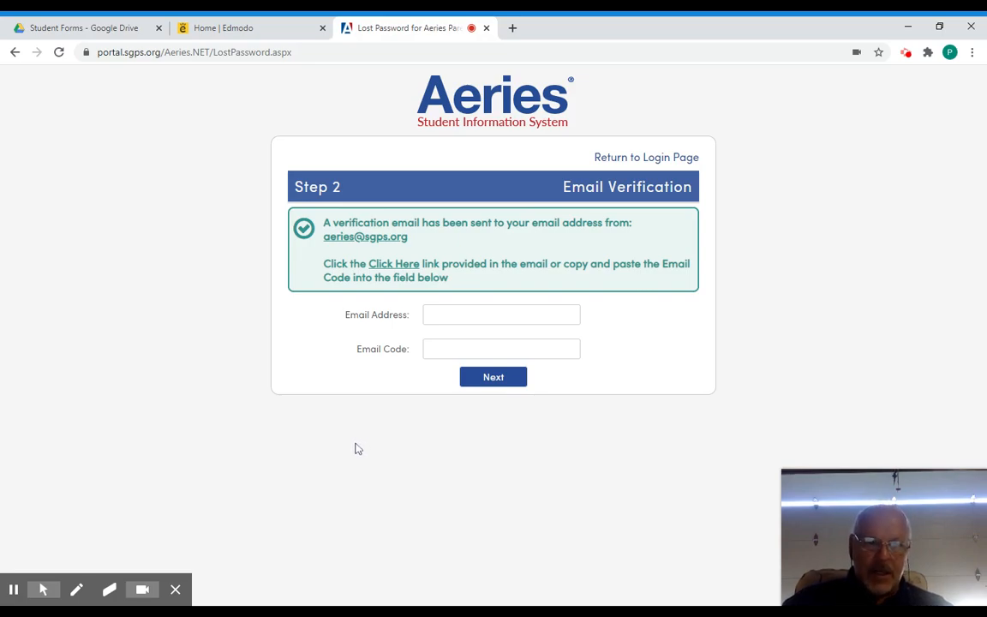
mouse_move(414, 491)
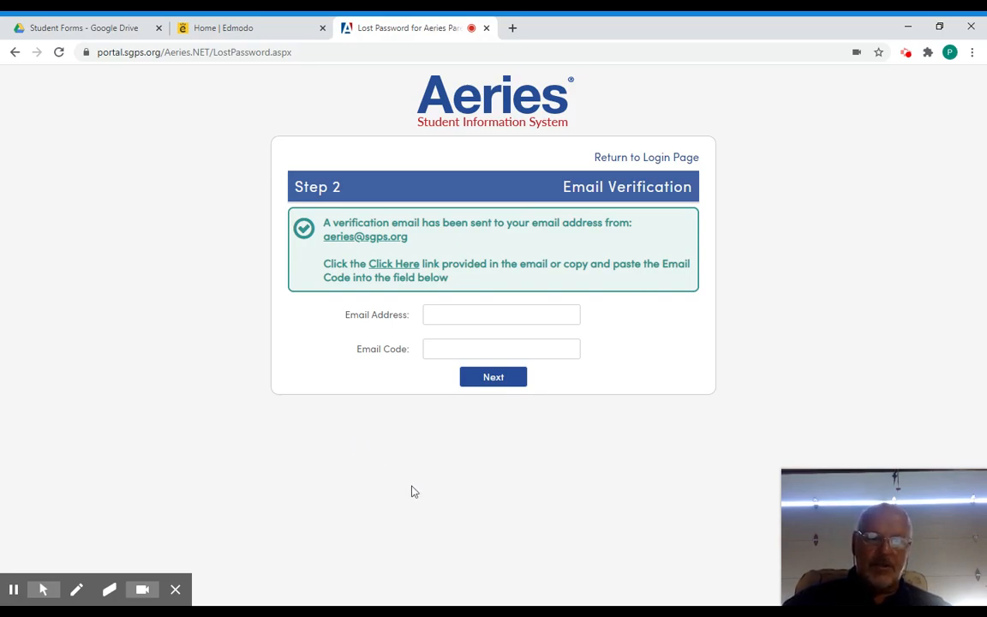
mouse_move(446, 488)
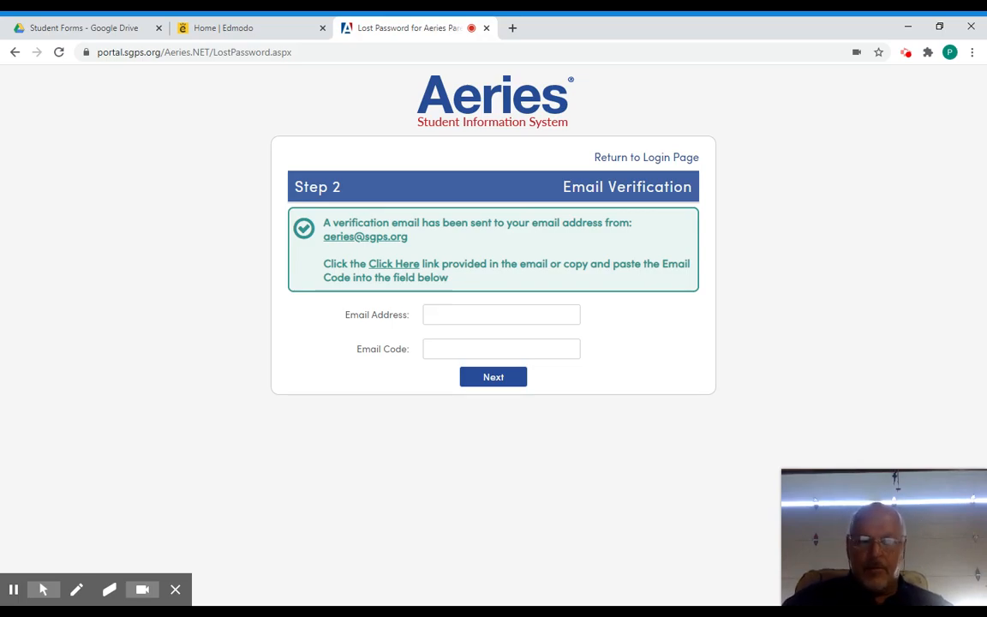
mouse_move(387, 473)
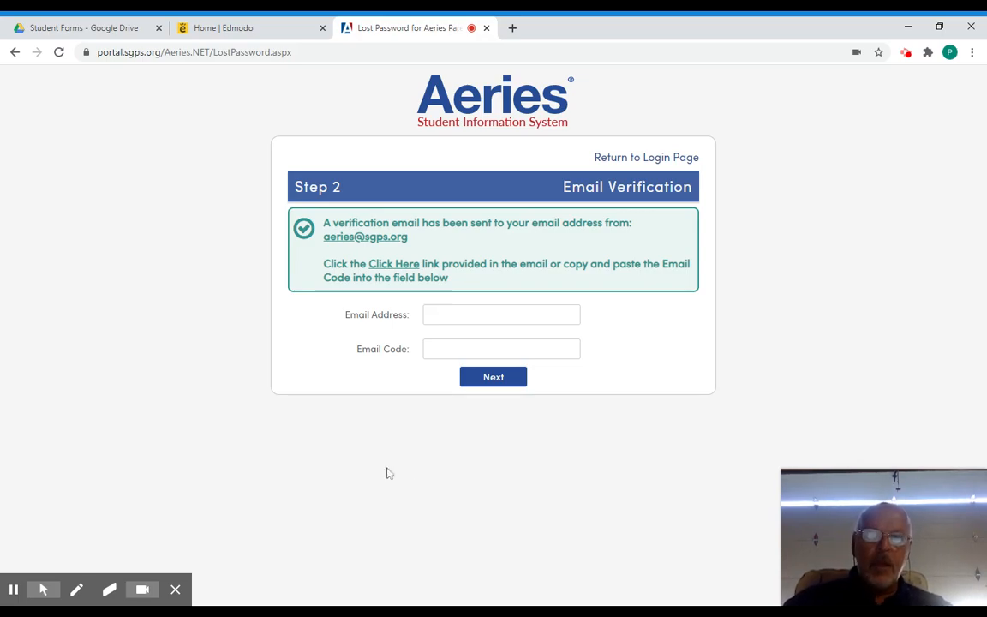
mouse_move(407, 403)
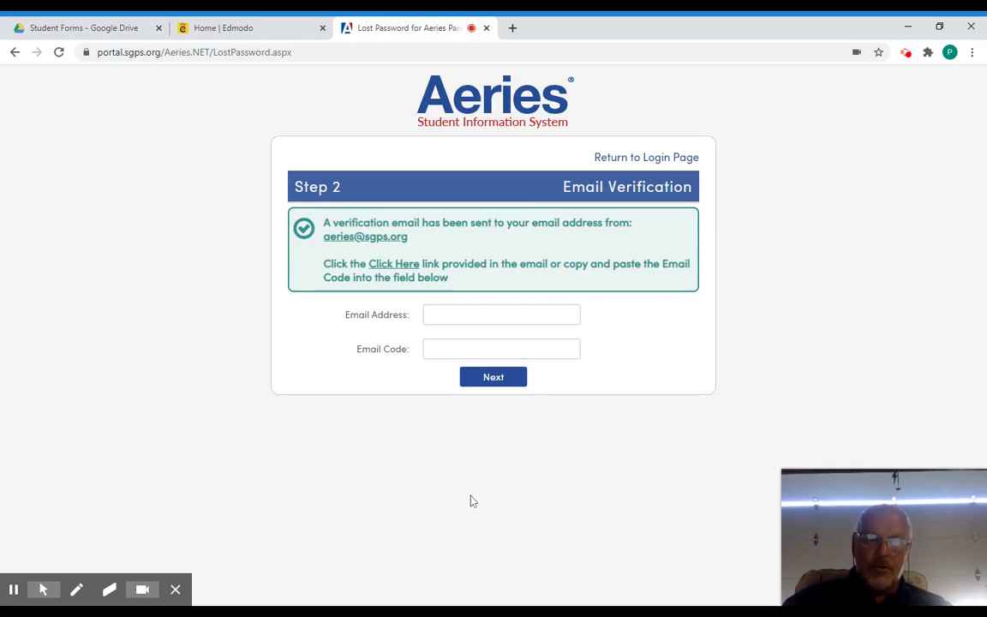
mouse_move(601, 529)
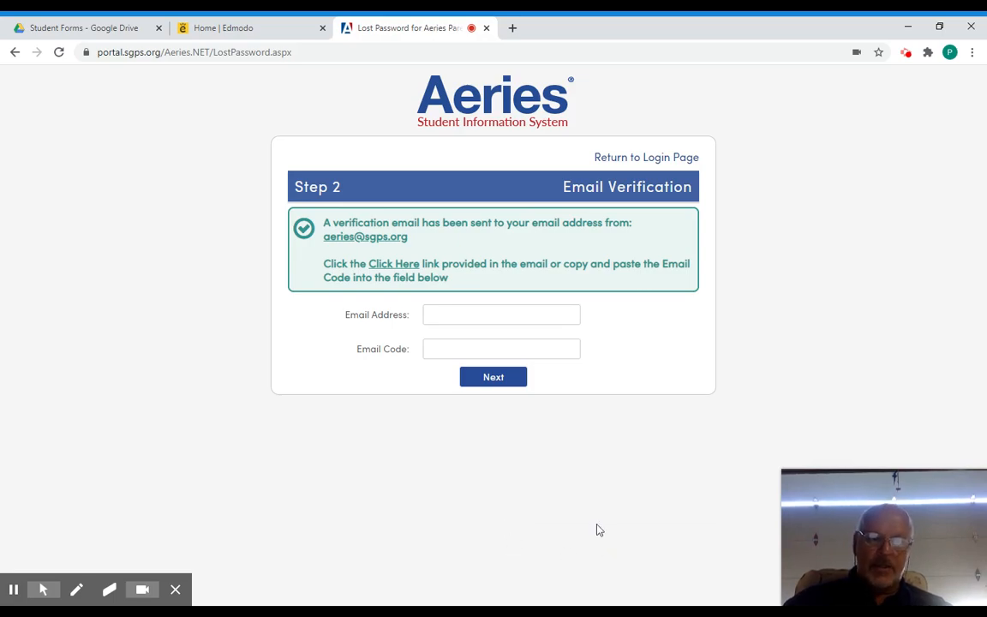
mouse_move(601, 527)
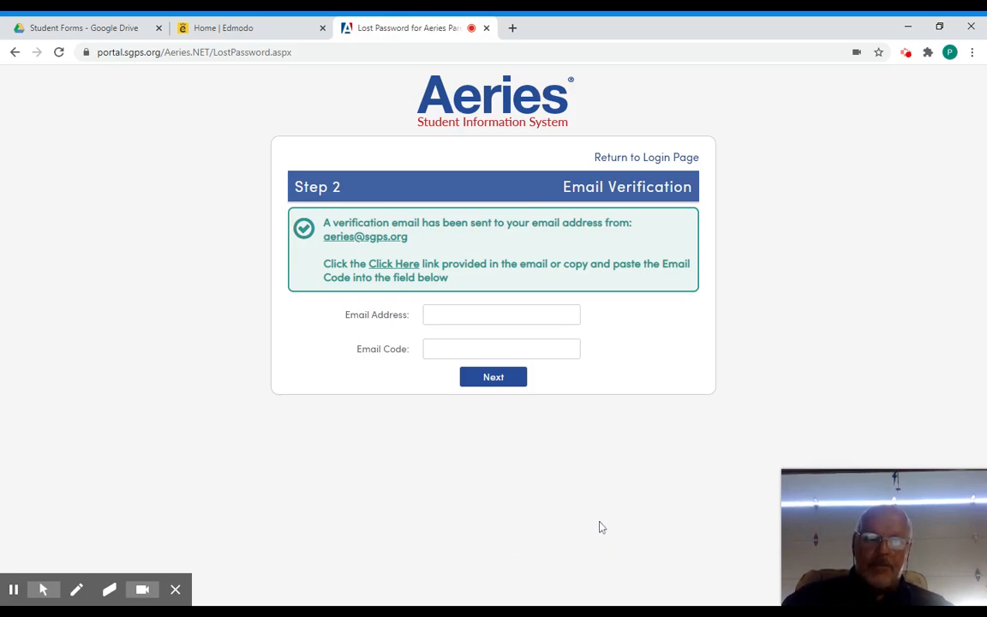
mouse_move(632, 523)
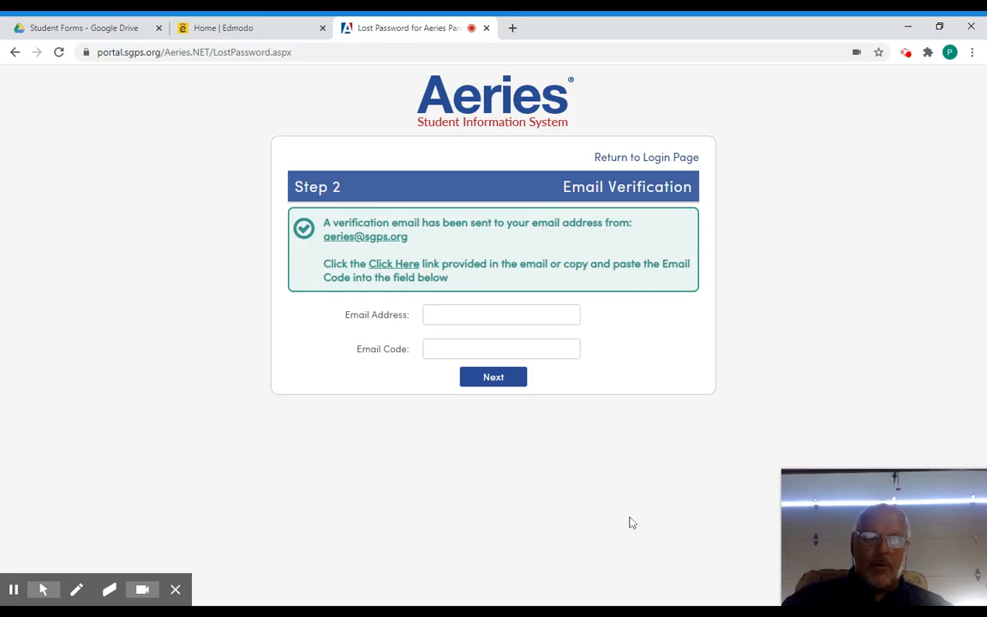
mouse_move(659, 512)
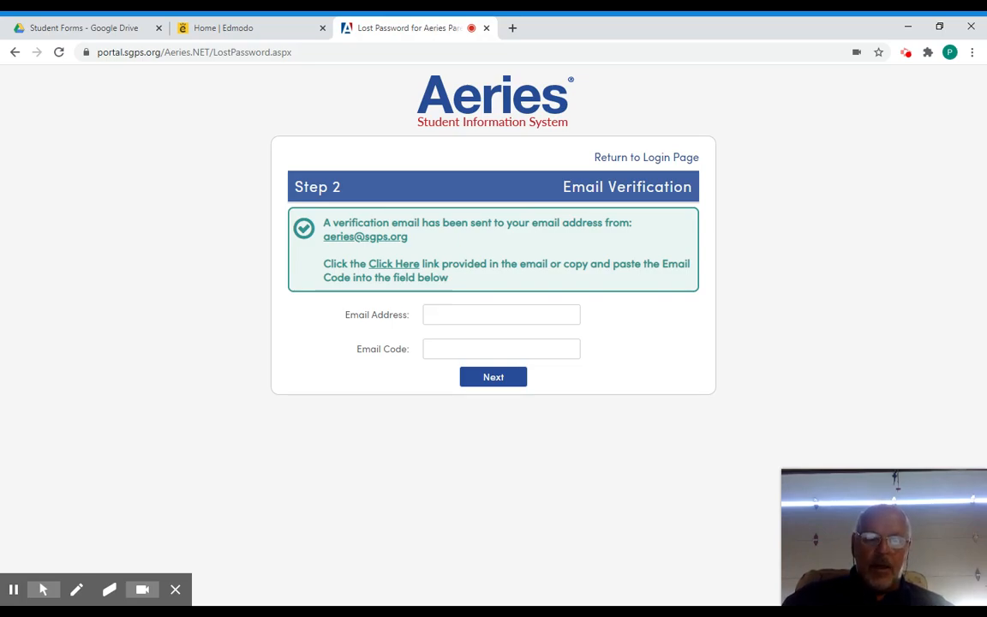
mouse_move(666, 580)
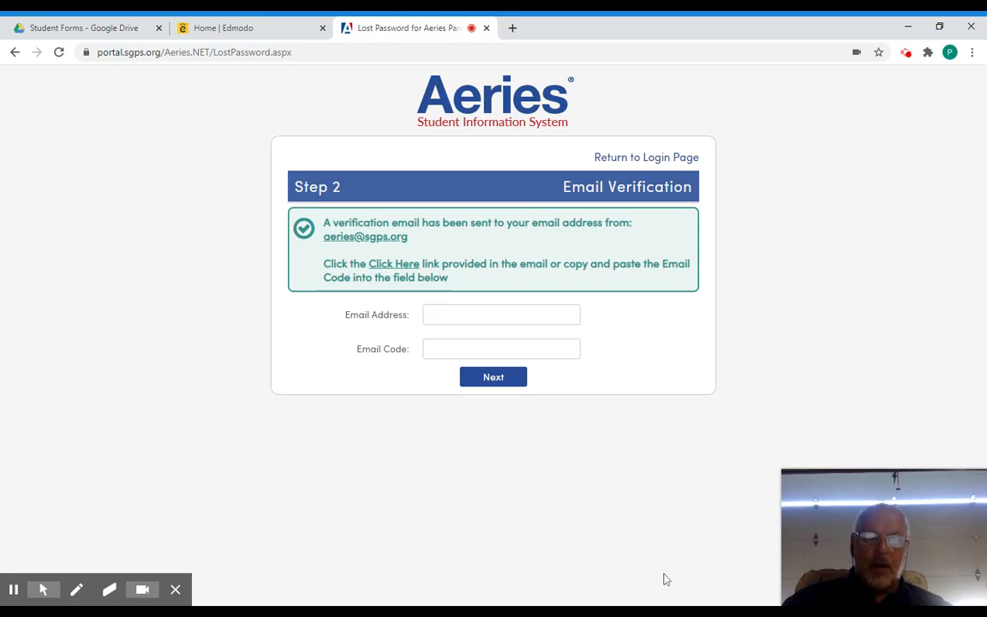